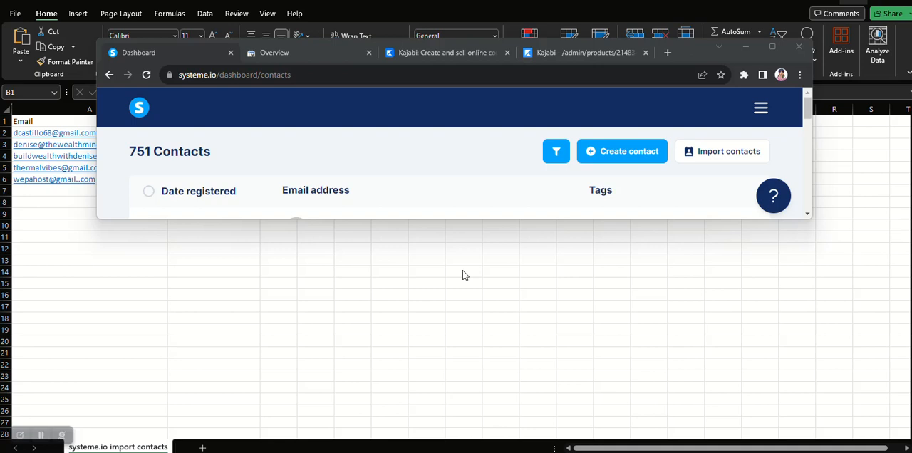
pyautogui.moveTo(442, 143)
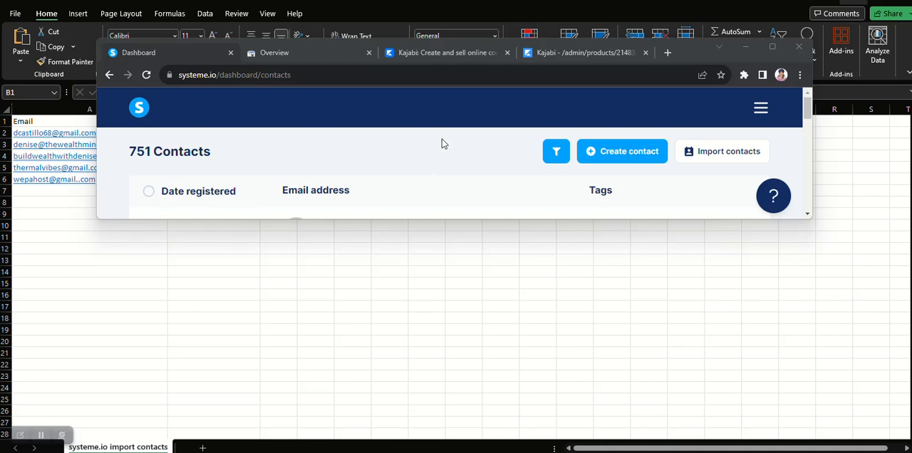
pyautogui.moveTo(298, 165)
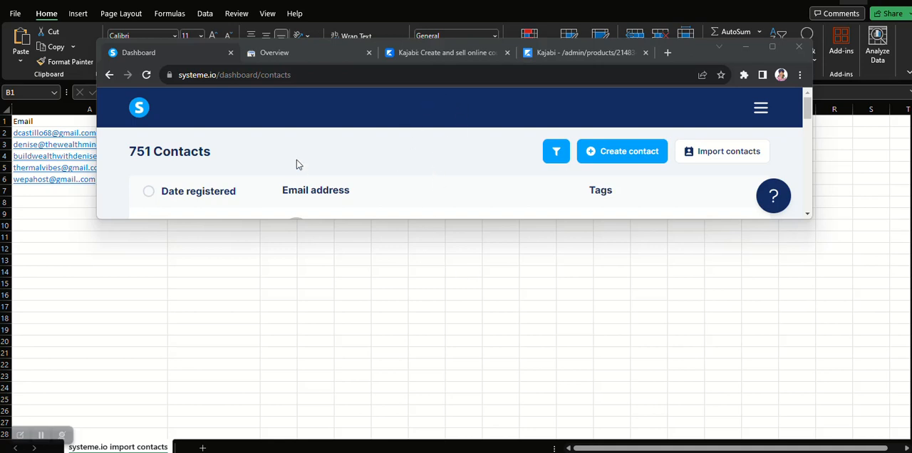
pyautogui.moveTo(382, 199)
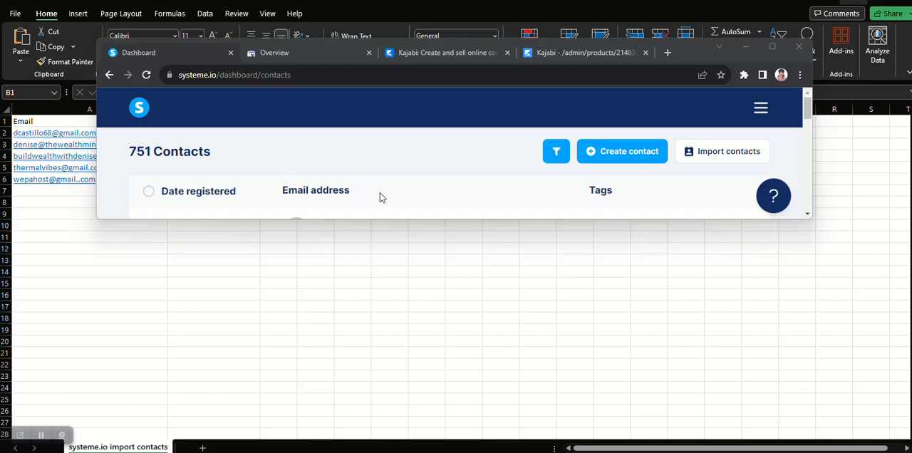
pyautogui.moveTo(360, 223)
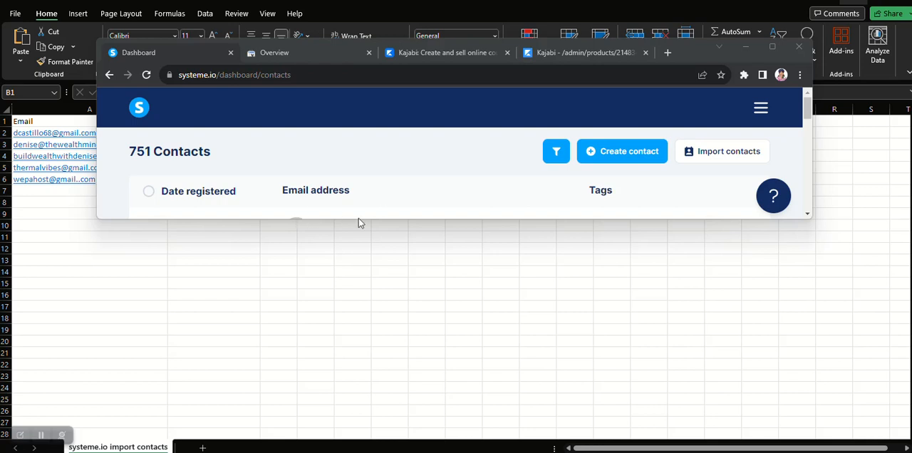
pyautogui.moveTo(407, 181)
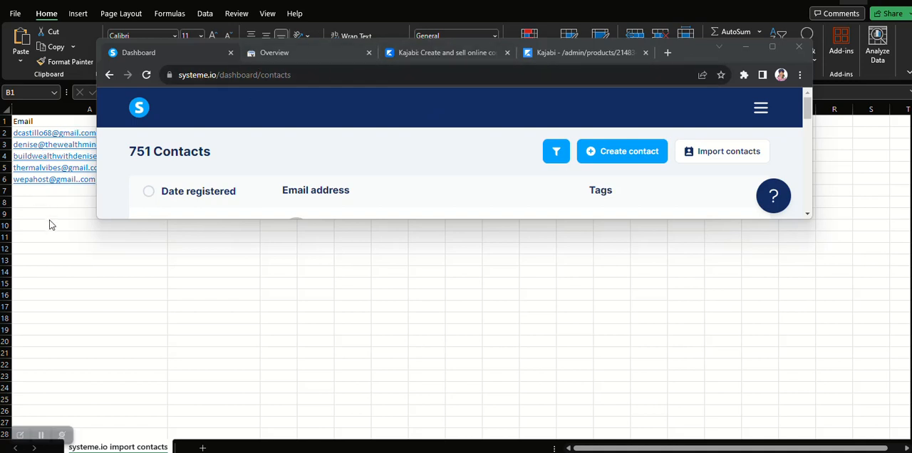
pyautogui.moveTo(58, 198)
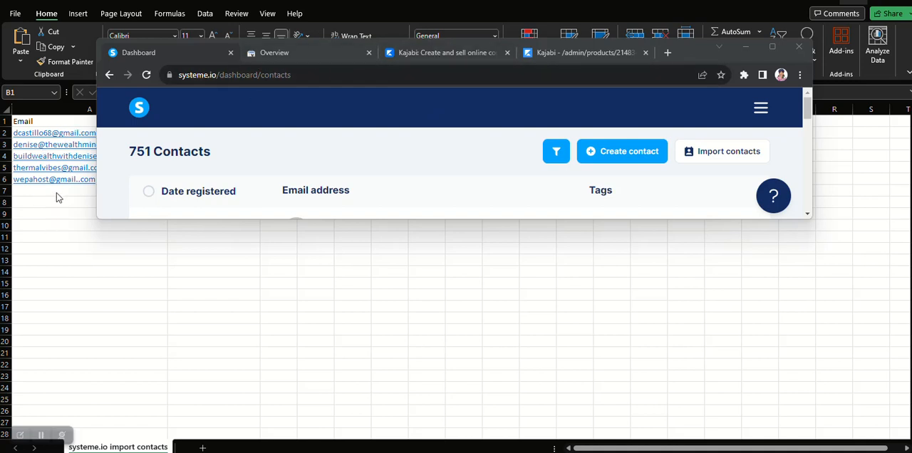
pyautogui.moveTo(787, 87)
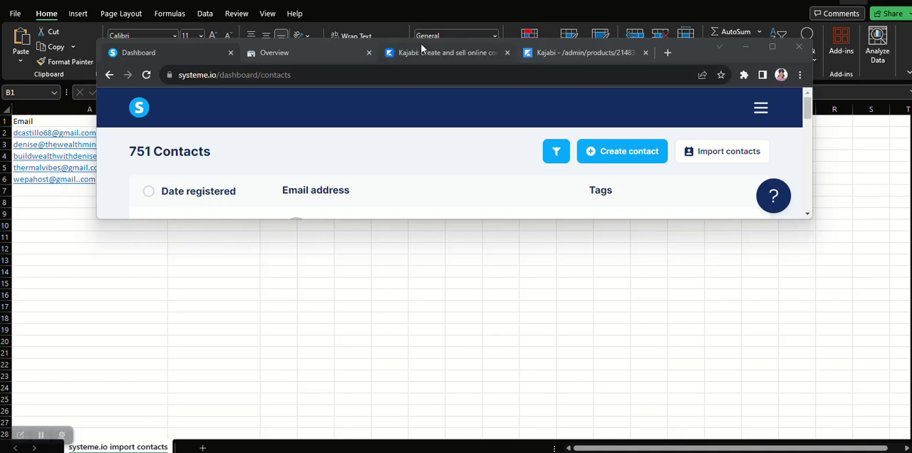
pyautogui.moveTo(727, 223)
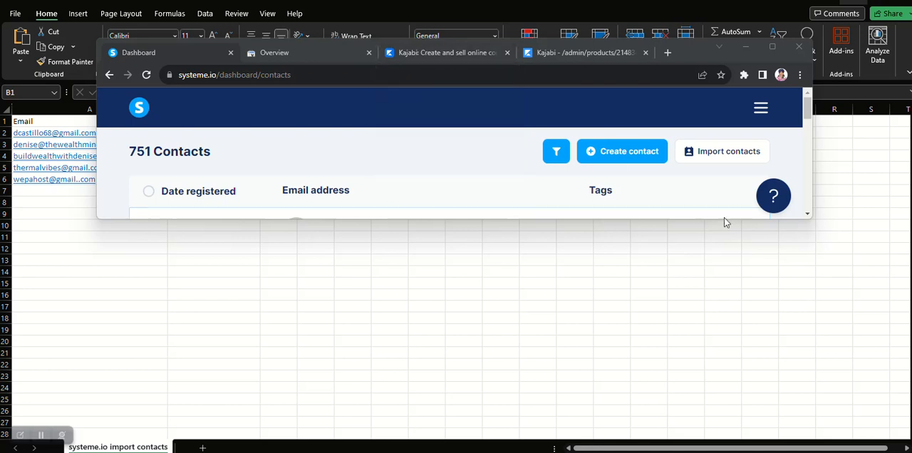
pyautogui.moveTo(722, 151)
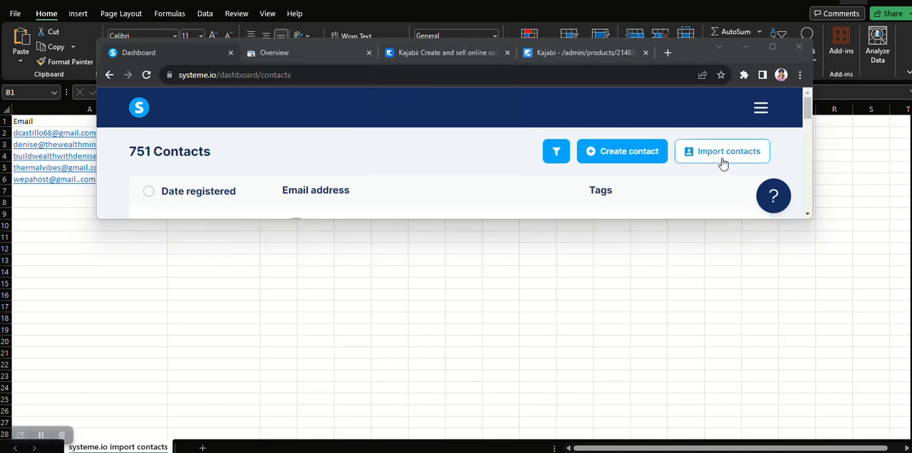
# Open the Import contacts page from the systeme.io Contacts page
pyautogui.click(722, 151)
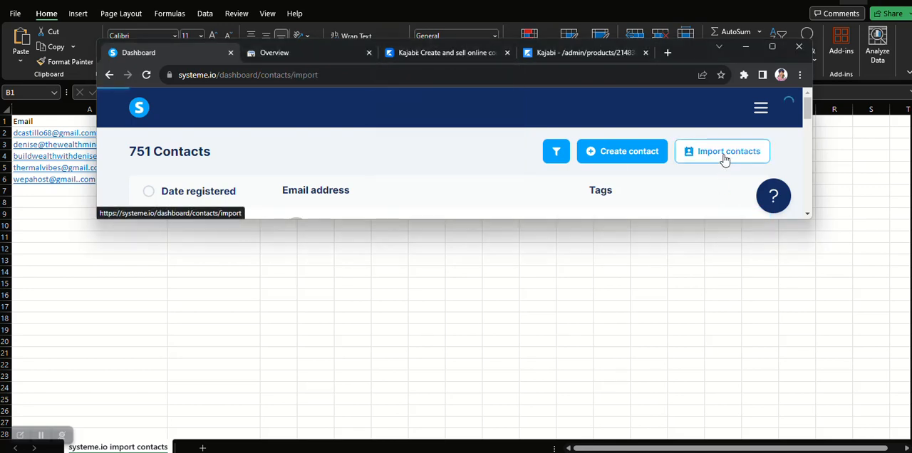
pyautogui.click(722, 151)
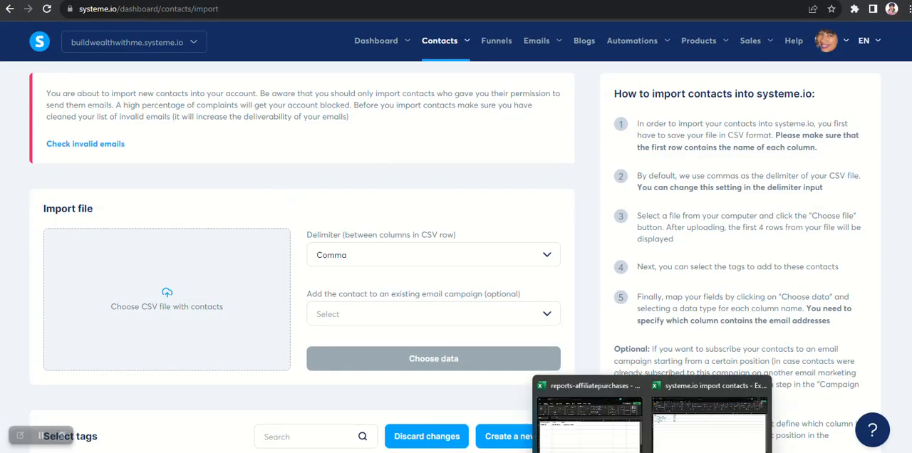
pyautogui.click(710, 424)
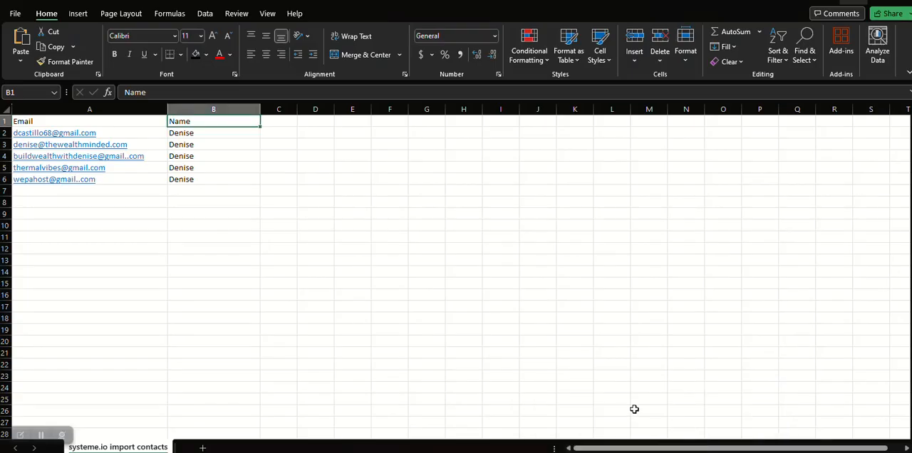
pyautogui.moveTo(65, 119)
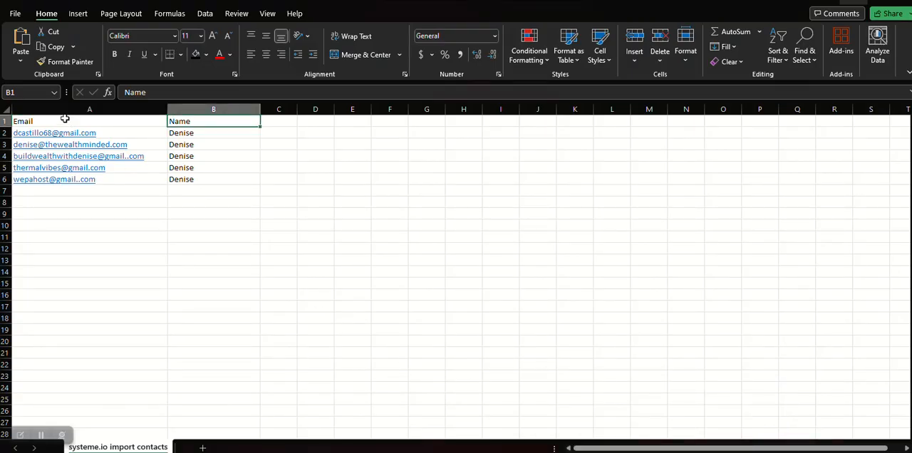
pyautogui.click(89, 225)
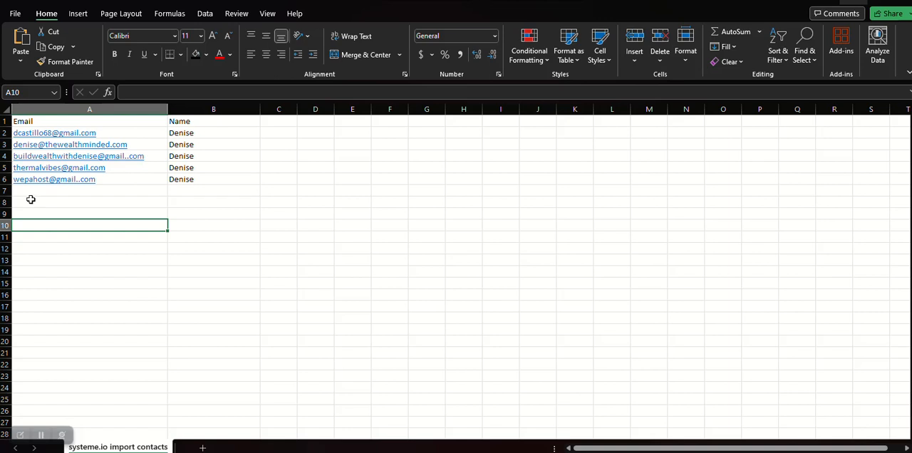
pyautogui.moveTo(210, 133)
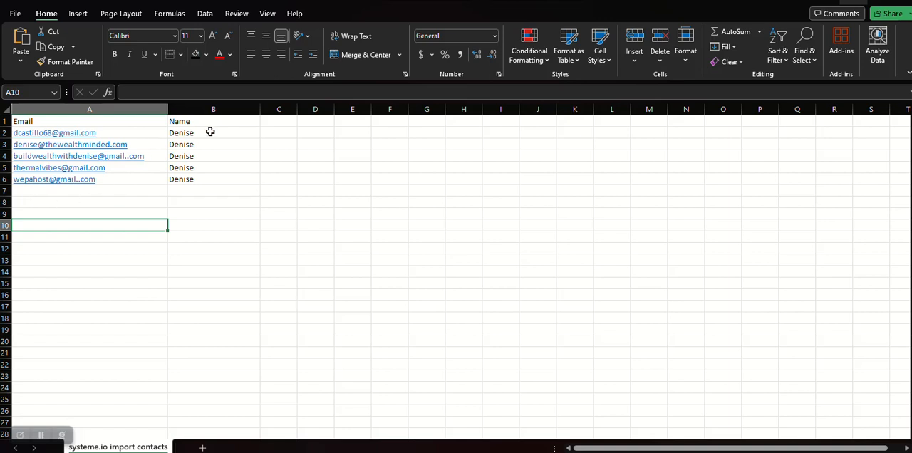
pyautogui.moveTo(278, 109)
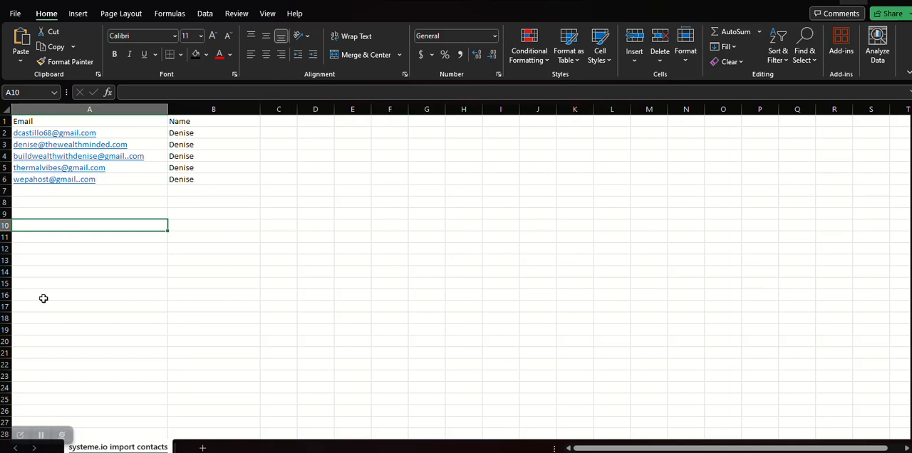
pyautogui.moveTo(220, 207)
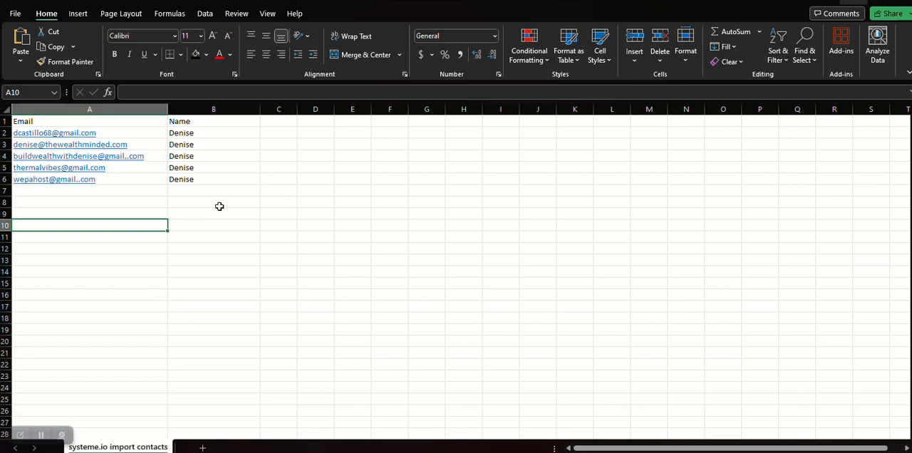
pyautogui.click(89, 120)
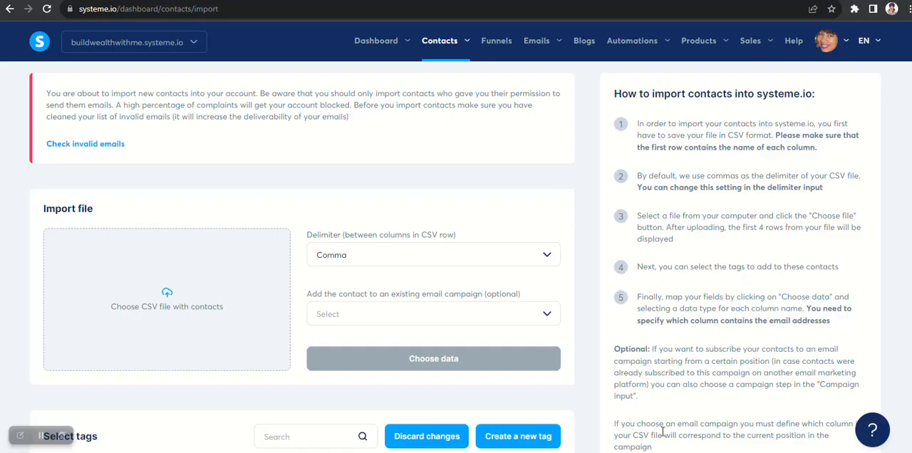
# After reviewing the import file requirements, switch to the Excel contact sheet
pyautogui.click(699, 41)
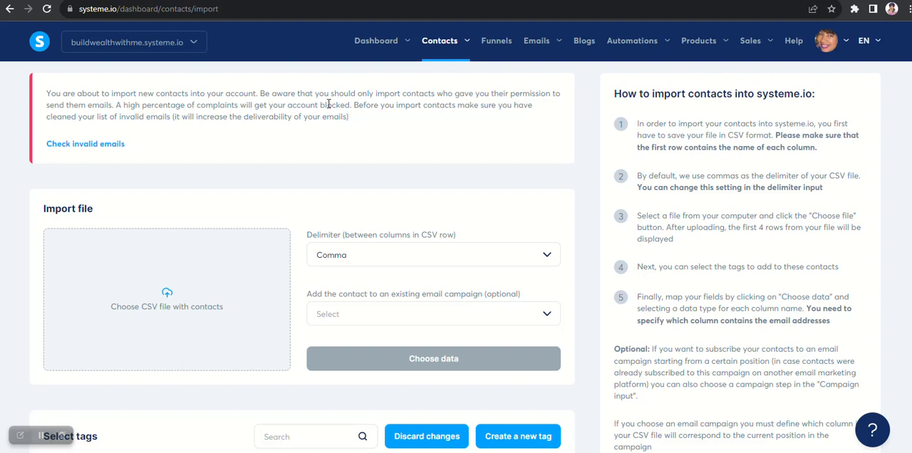
pyautogui.moveTo(387, 134)
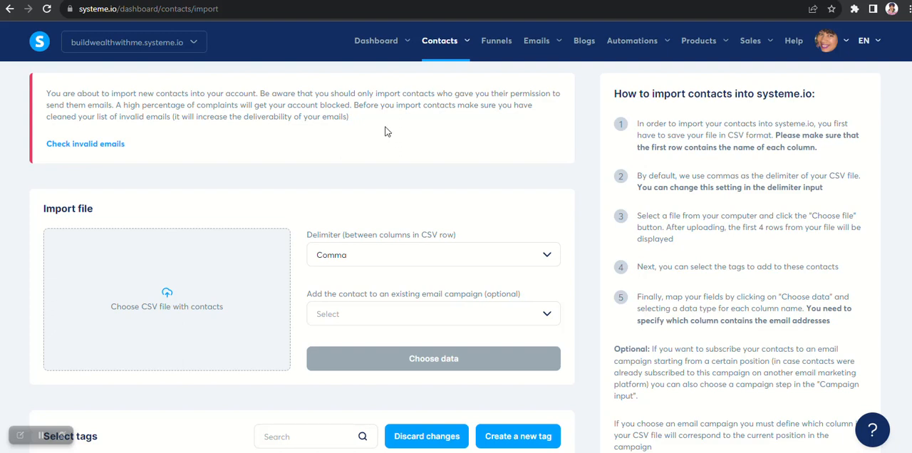
pyautogui.moveTo(306, 134)
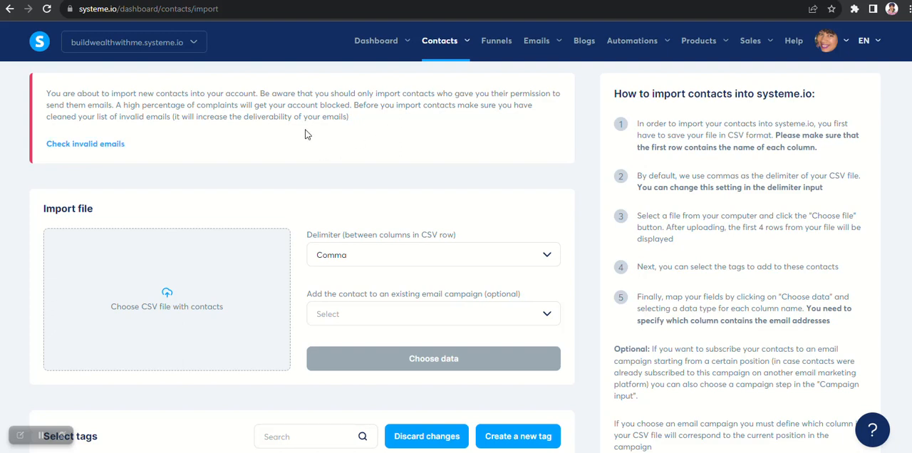
pyautogui.moveTo(355, 135)
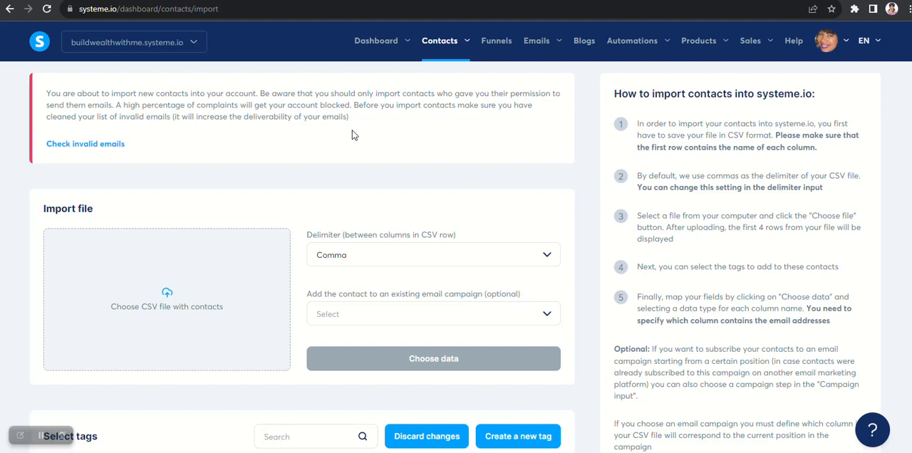
pyautogui.moveTo(463, 128)
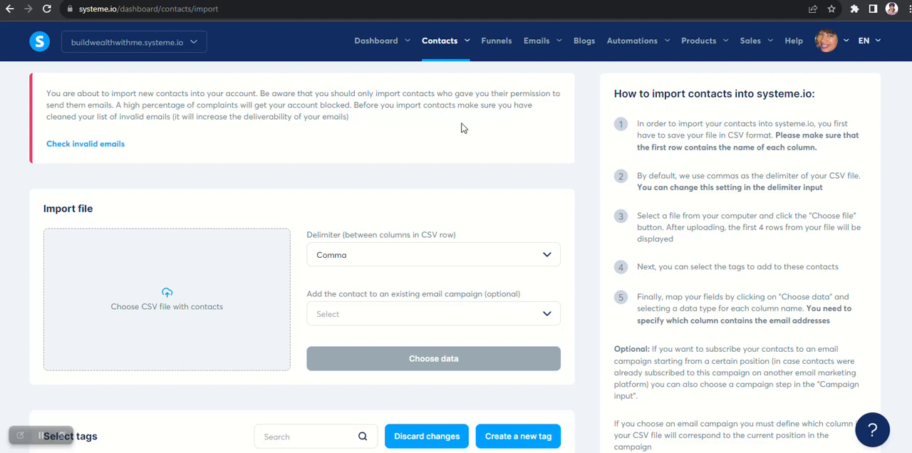
pyautogui.moveTo(203, 165)
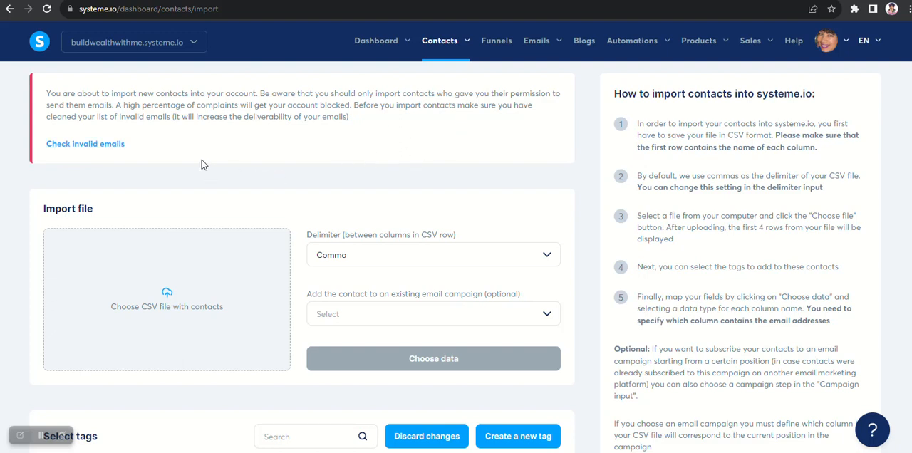
pyautogui.moveTo(204, 145)
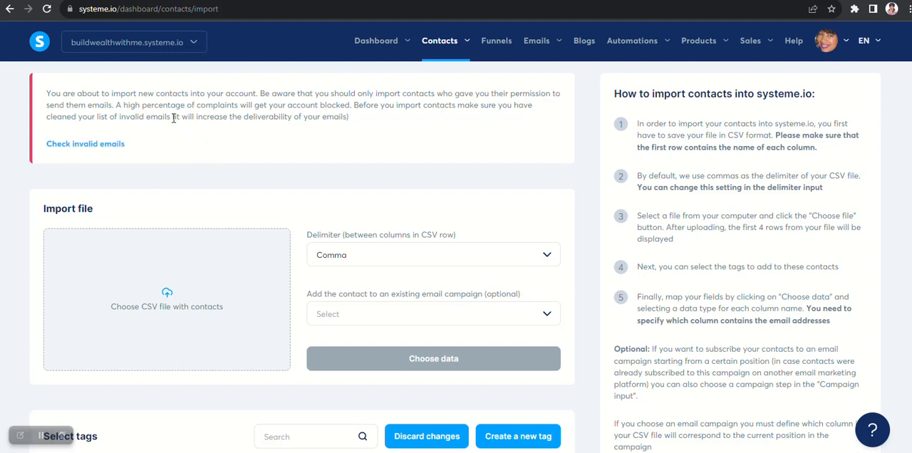
pyautogui.moveTo(85, 148)
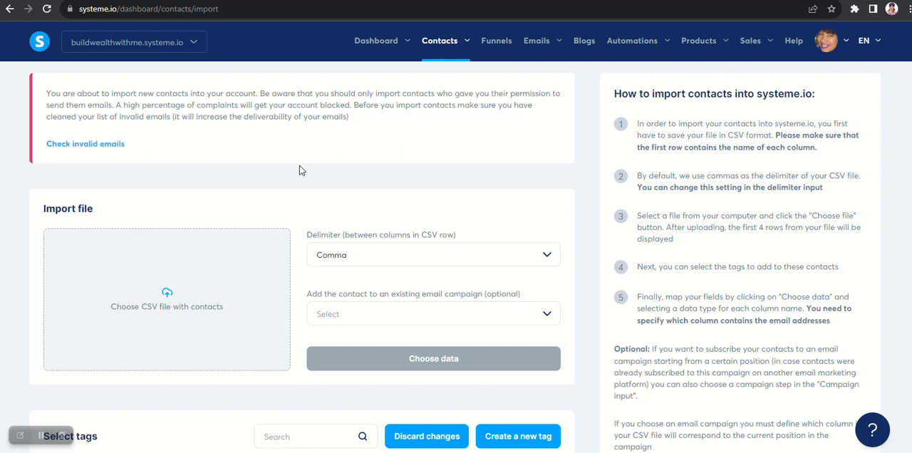
pyautogui.moveTo(271, 181)
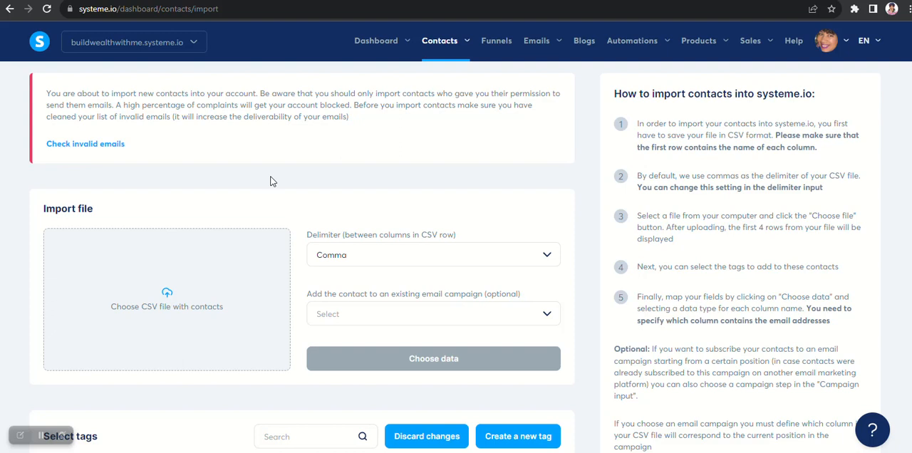
pyautogui.moveTo(167, 299)
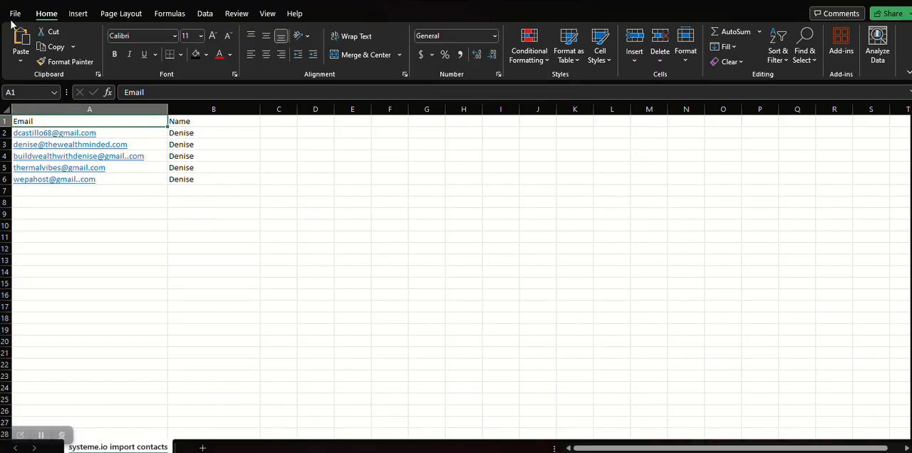
# Save the sheet as CSV (Comma delimited), replacing the existing file
pyautogui.click(14, 13)
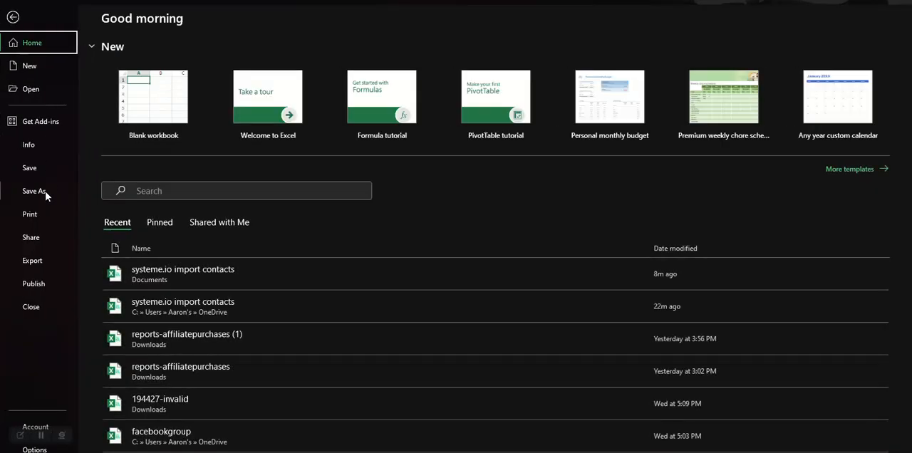
pyautogui.click(33, 191)
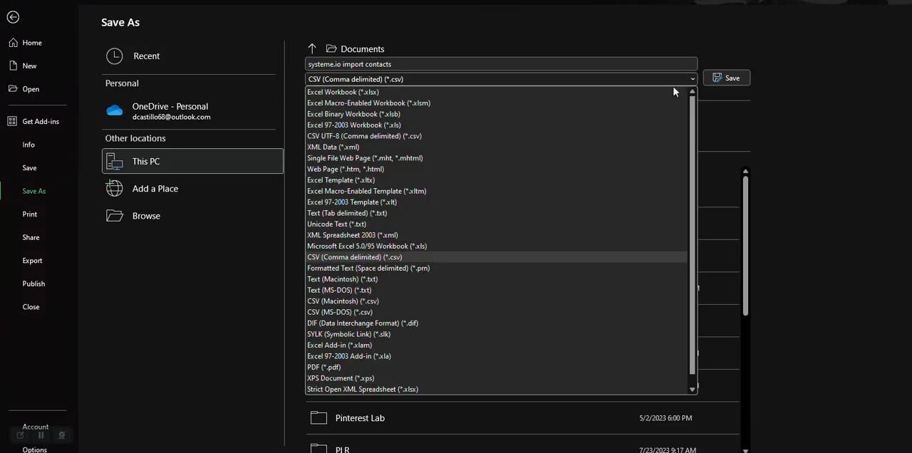
pyautogui.moveTo(339, 261)
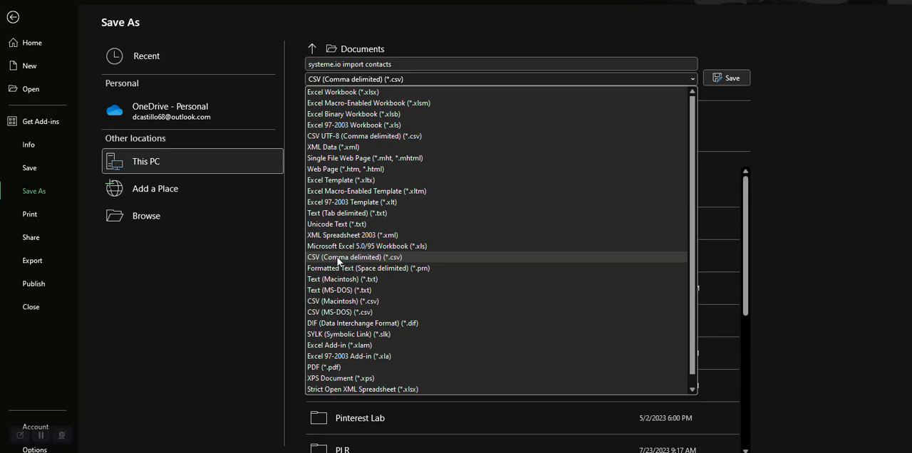
pyautogui.click(355, 257)
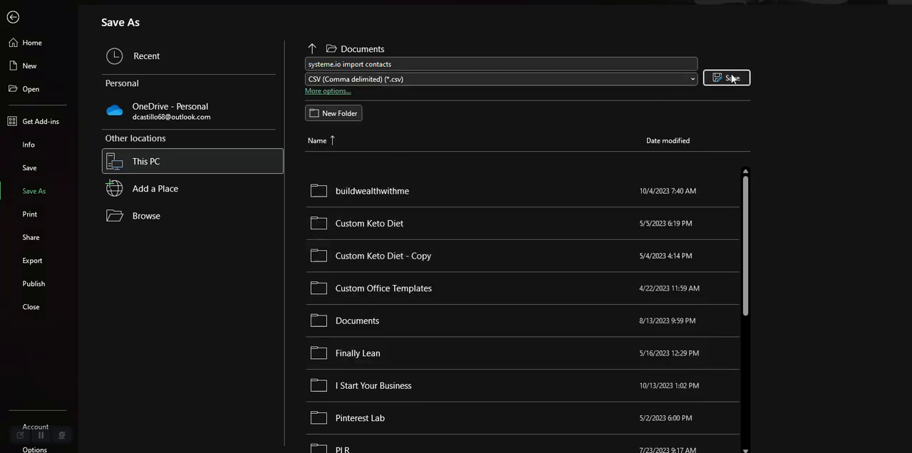
pyautogui.click(727, 78)
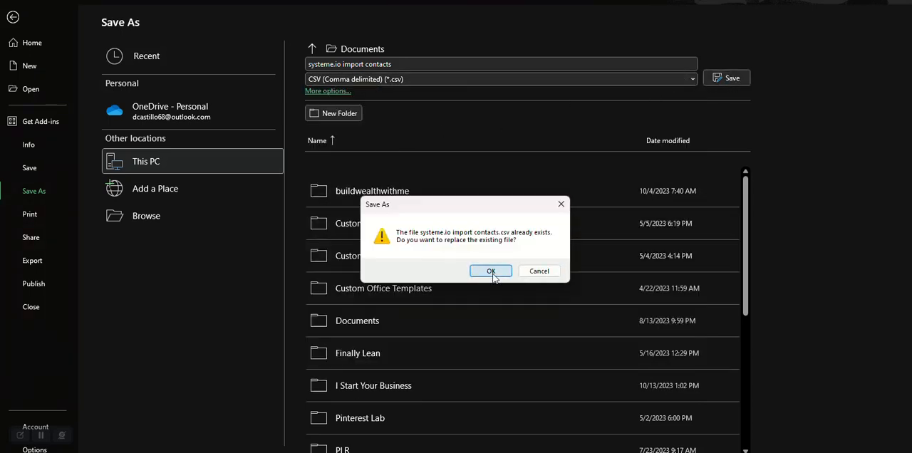
pyautogui.click(490, 270)
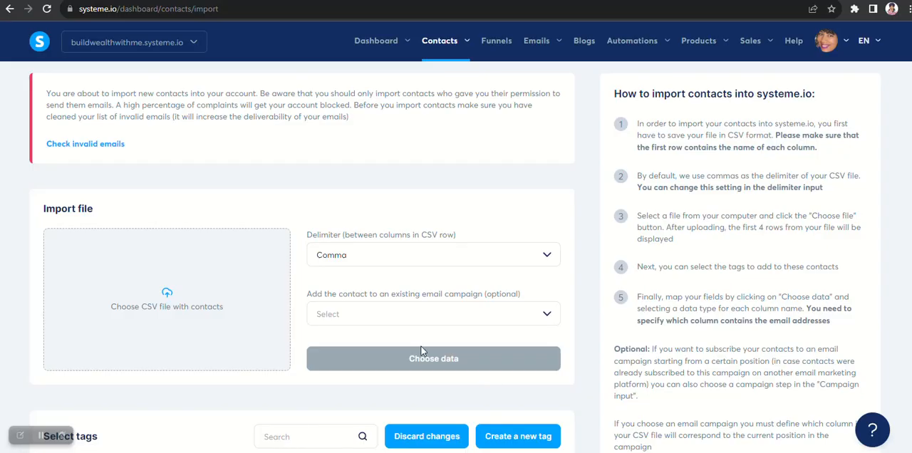
pyautogui.moveTo(151, 309)
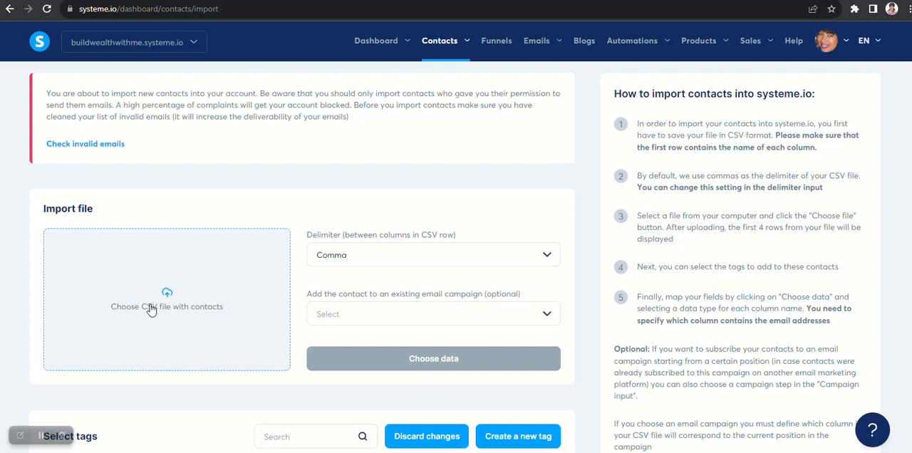
pyautogui.moveTo(167, 312)
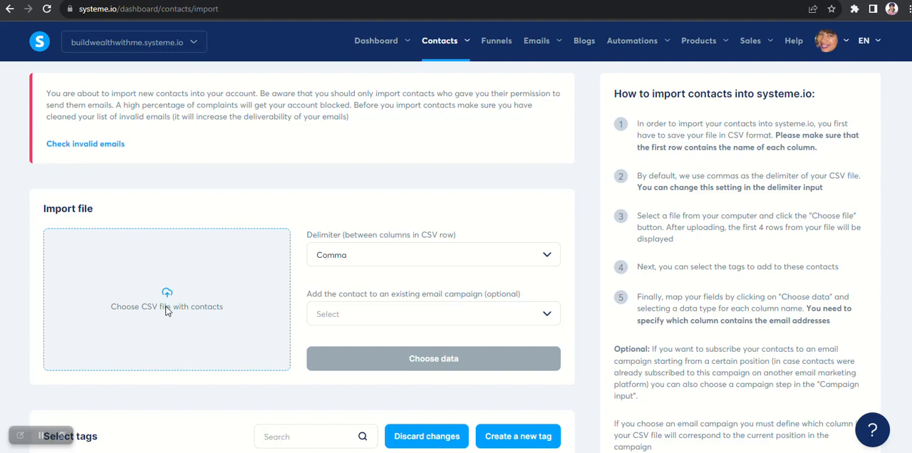
# Upload 'systeme.io import contacts.csv' from Documents as the import file
pyautogui.click(167, 306)
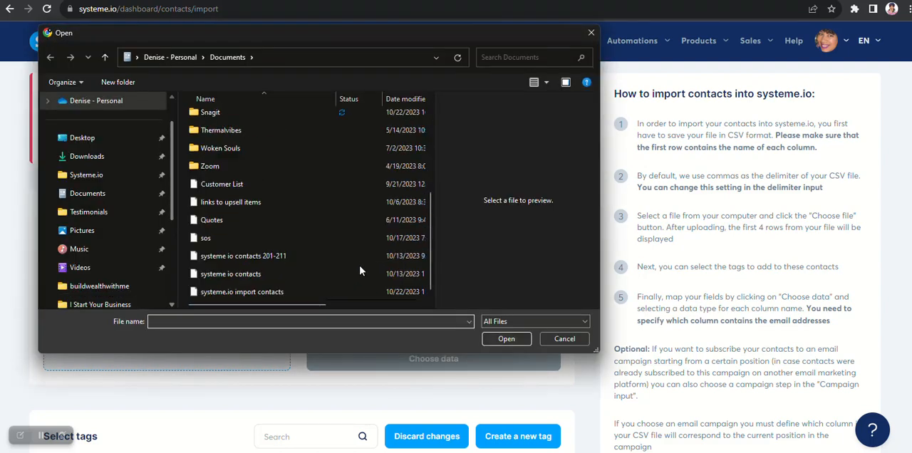
pyautogui.click(241, 292)
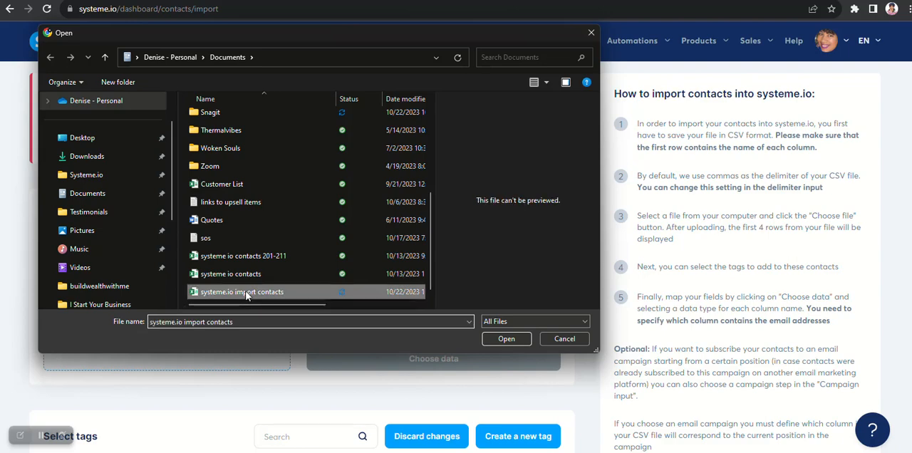
pyautogui.click(507, 338)
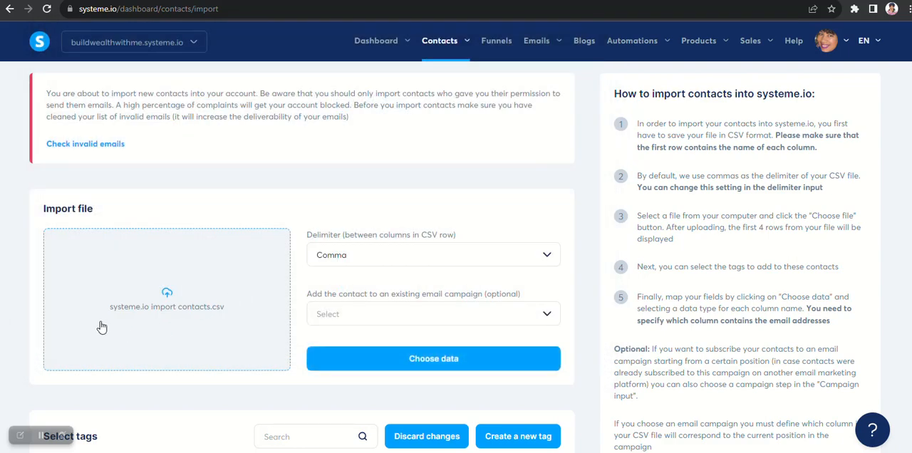
pyautogui.moveTo(119, 317)
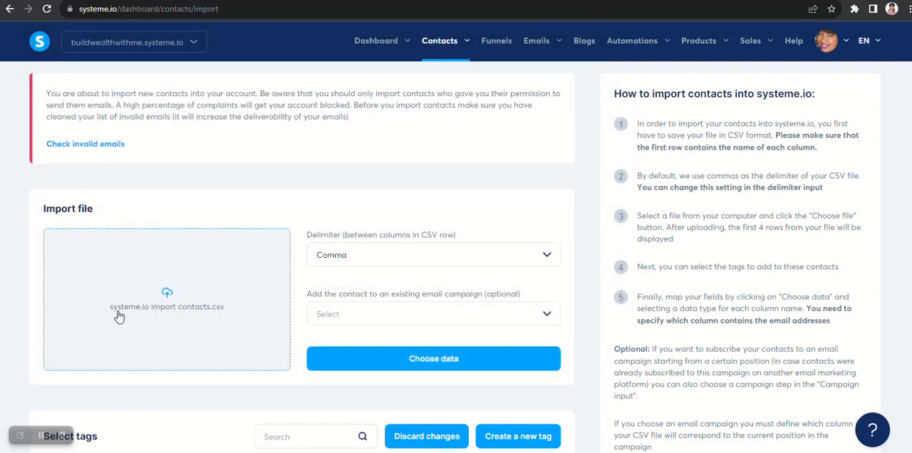
pyautogui.moveTo(227, 317)
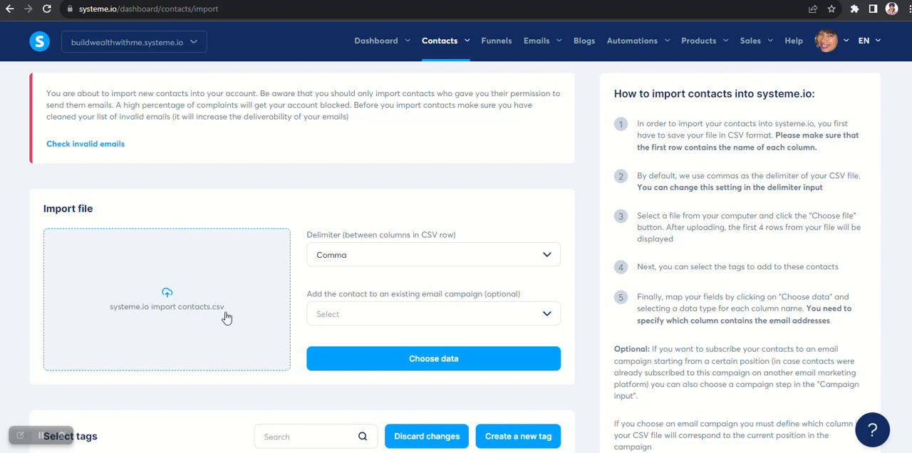
pyautogui.scroll(-3)
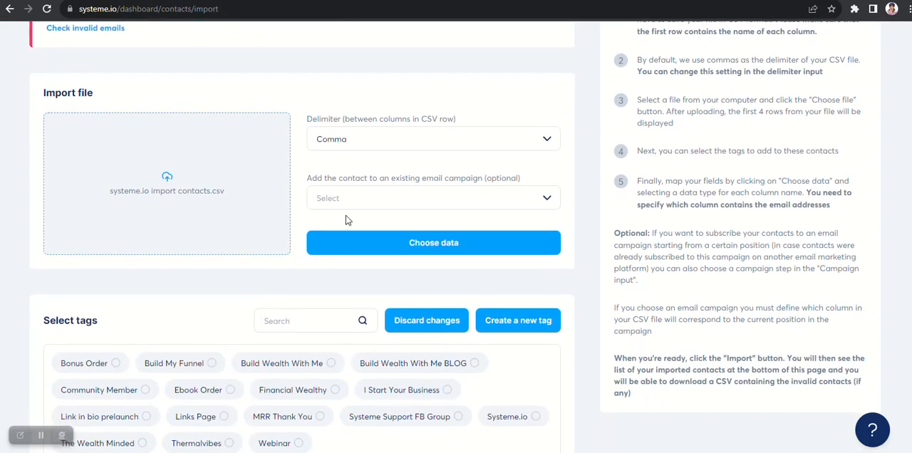
pyautogui.moveTo(430, 142)
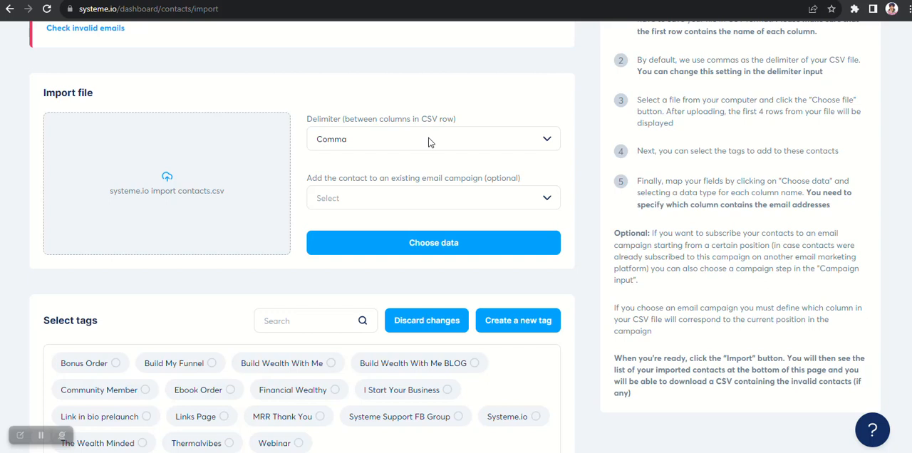
# Keep the comma delimiter and apply the Build Wealth With Me tag
pyautogui.click(428, 139)
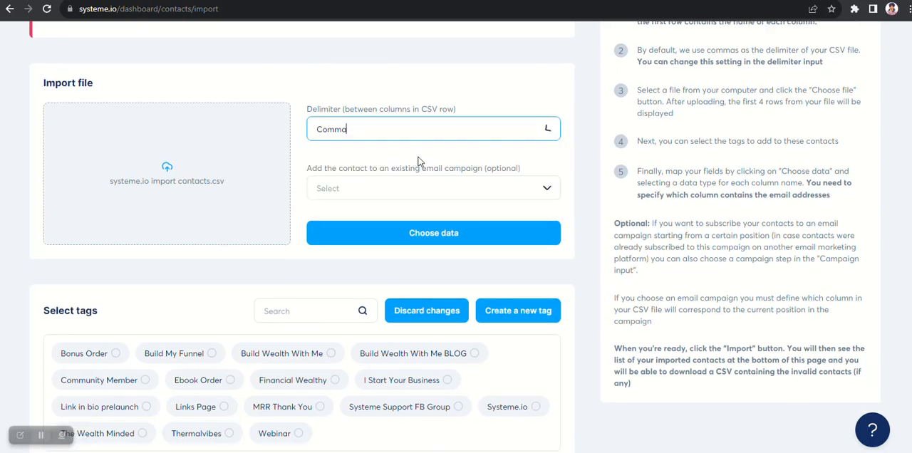
pyautogui.click(433, 129)
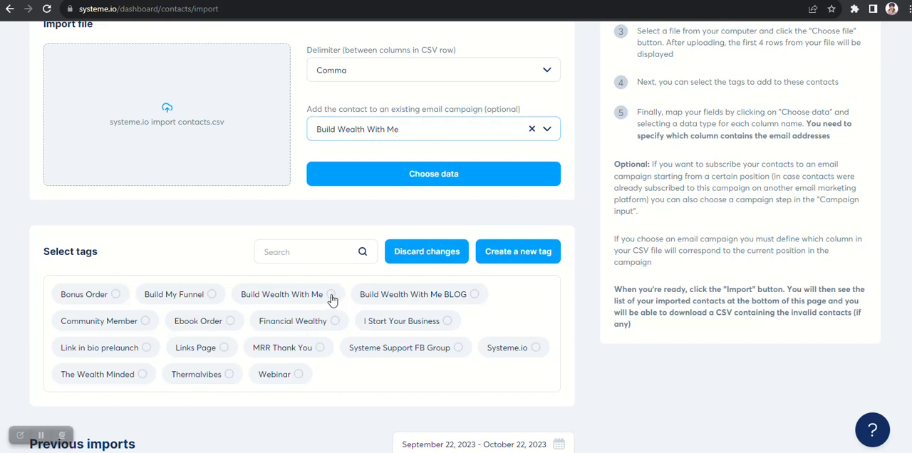
pyautogui.click(282, 294)
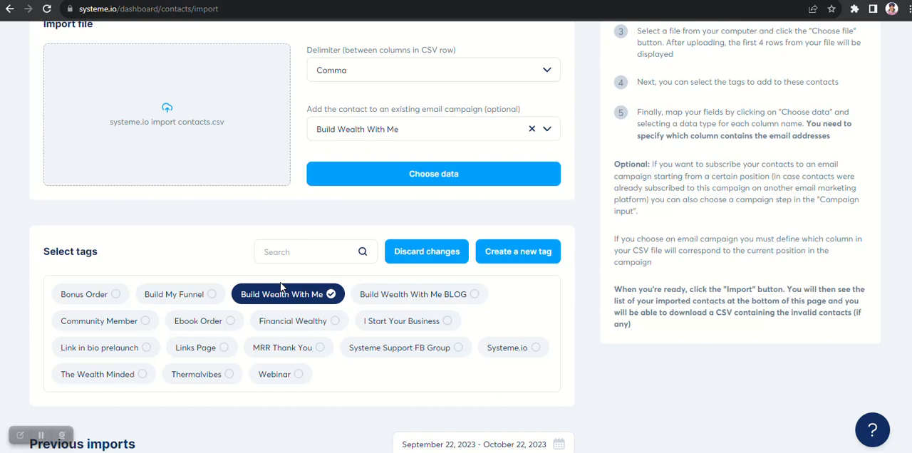
pyautogui.moveTo(79, 273)
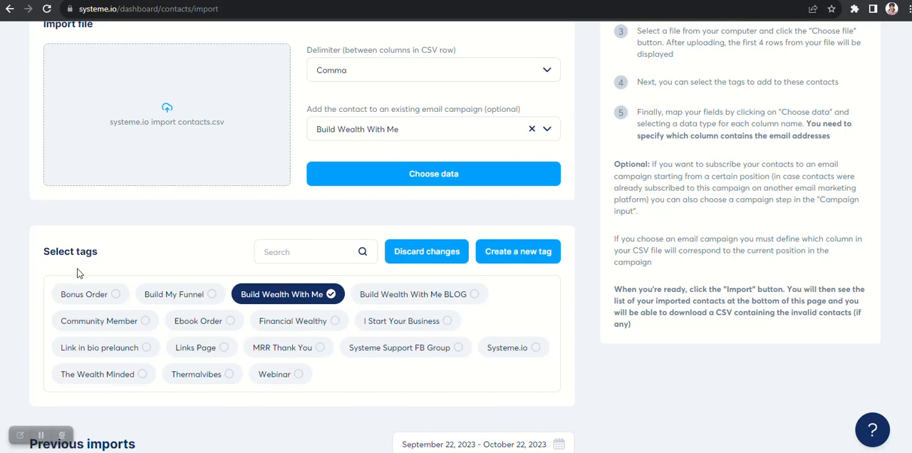
pyautogui.moveTo(469, 126)
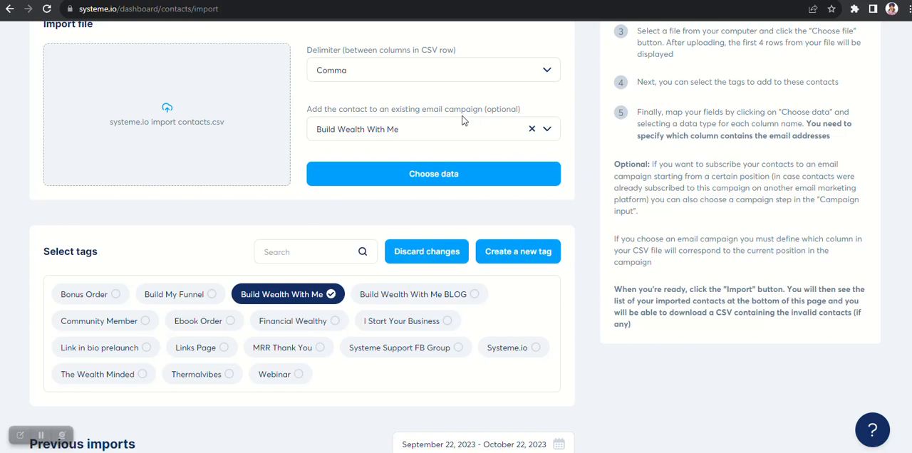
pyautogui.moveTo(264, 372)
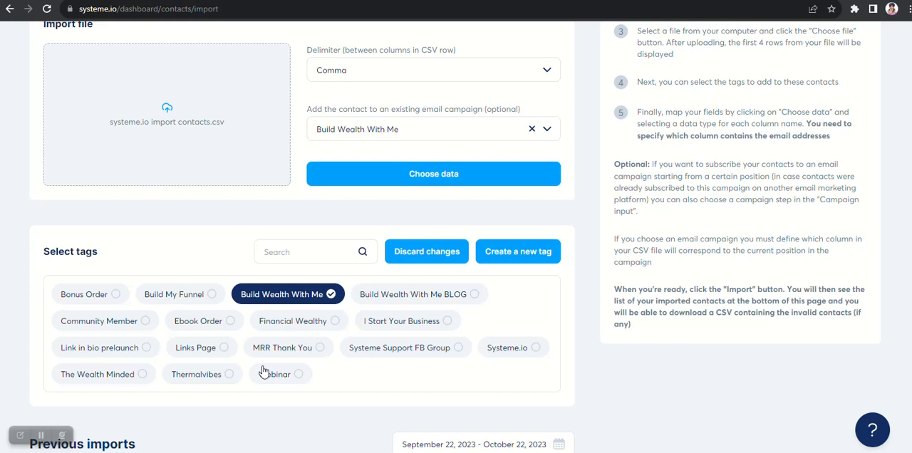
pyautogui.moveTo(267, 357)
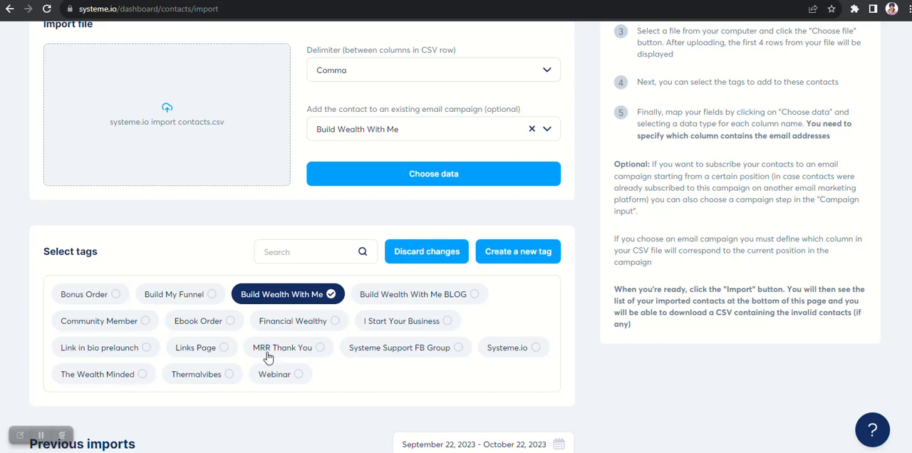
pyautogui.moveTo(325, 340)
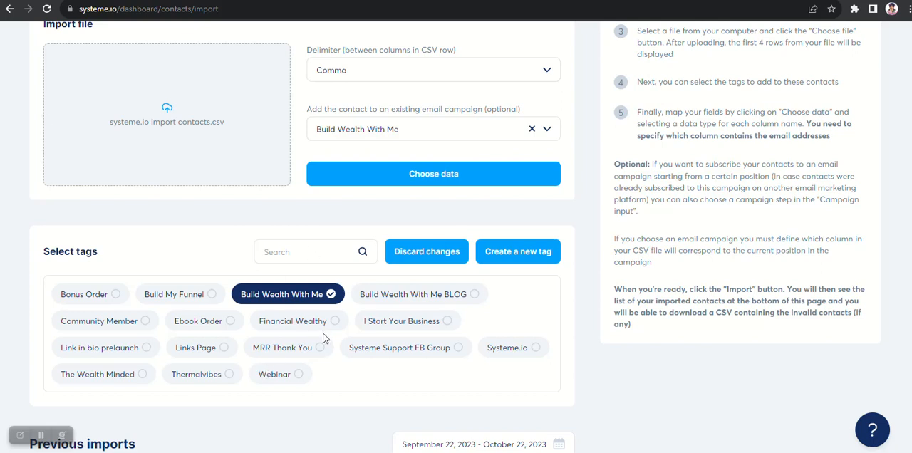
pyautogui.moveTo(283, 276)
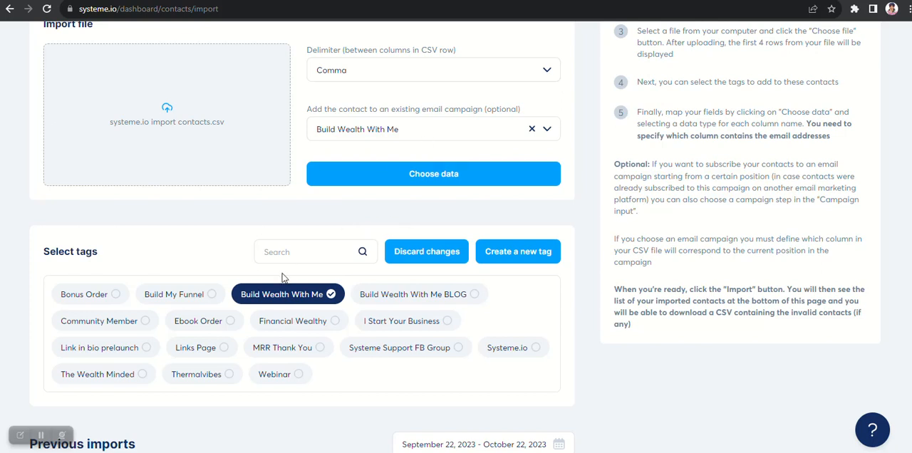
pyautogui.moveTo(412, 131)
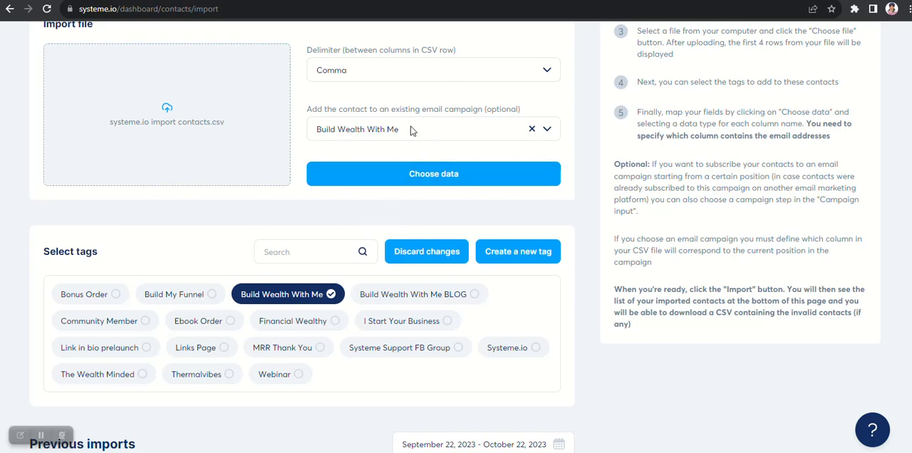
pyautogui.moveTo(433, 174)
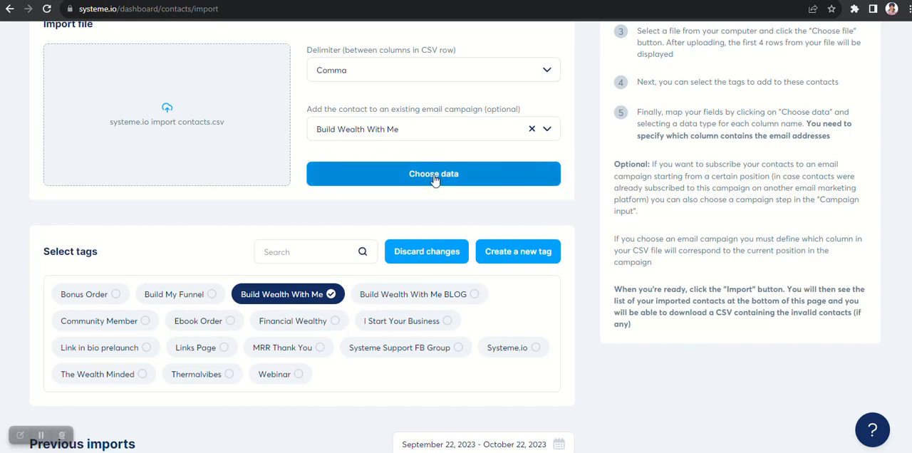
# Show the file sample and map the Name column to First name
pyautogui.click(434, 173)
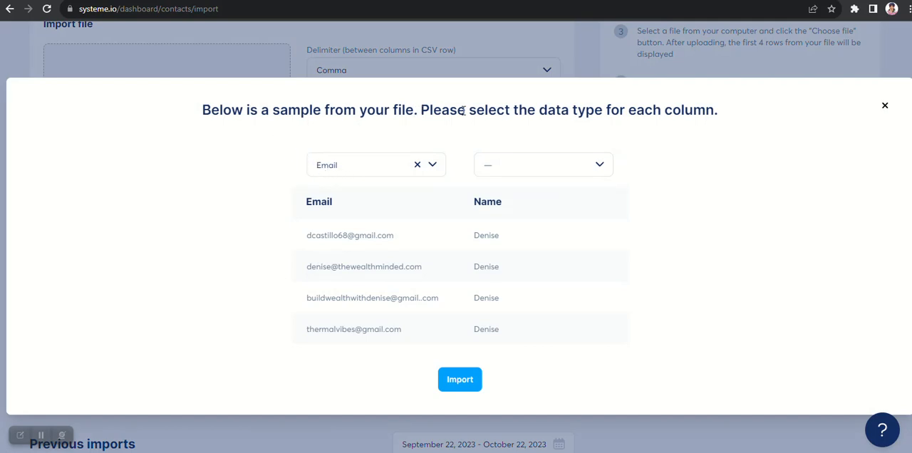
pyautogui.moveTo(384, 352)
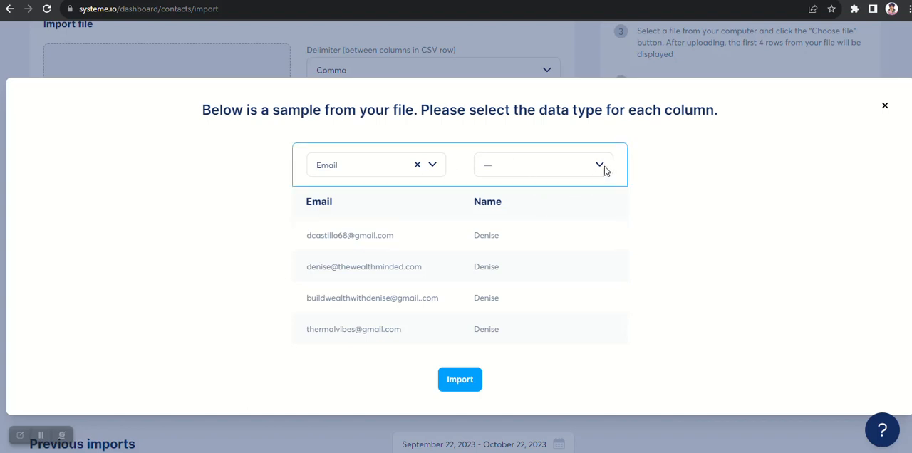
pyautogui.moveTo(360, 173)
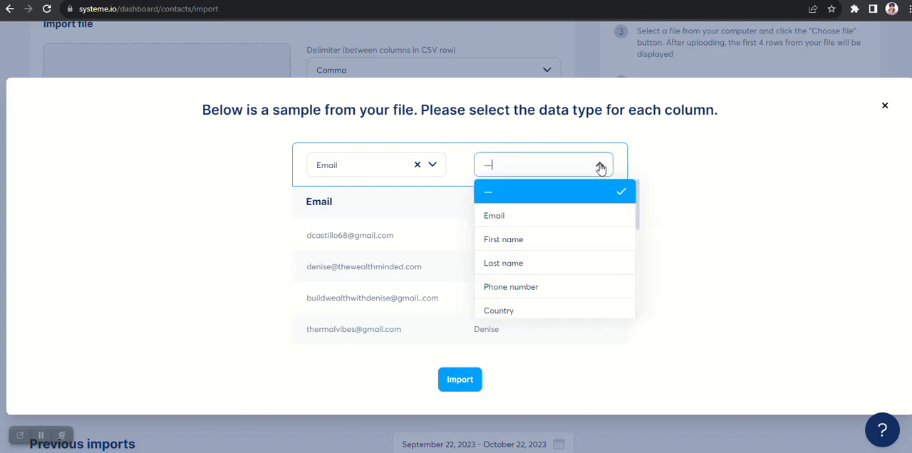
pyautogui.click(503, 239)
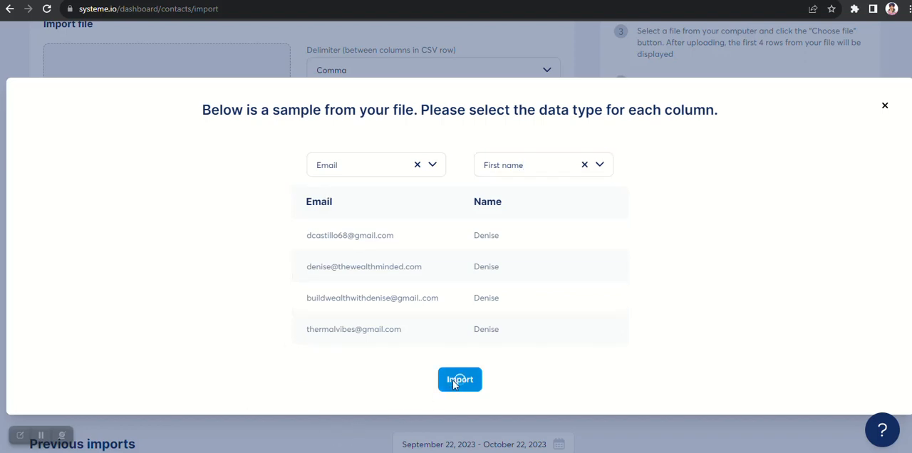
# Run the import, hit the campaign-position error, and resubmit it
pyautogui.click(459, 379)
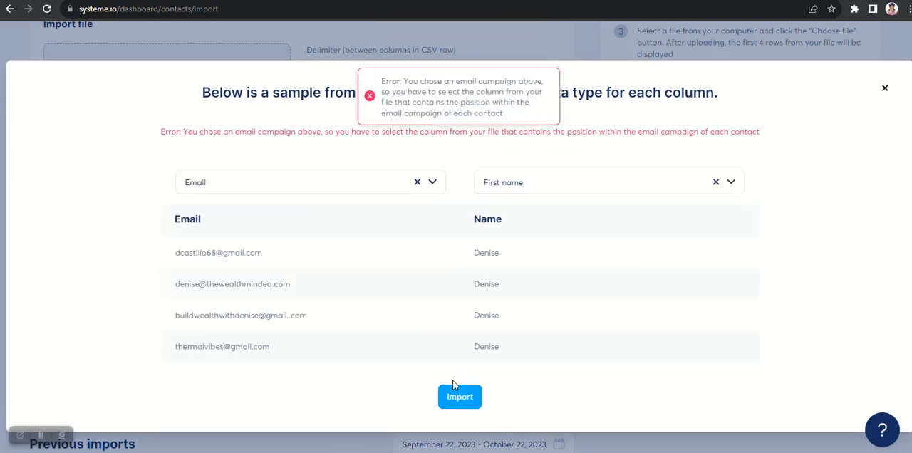
pyautogui.moveTo(497, 107)
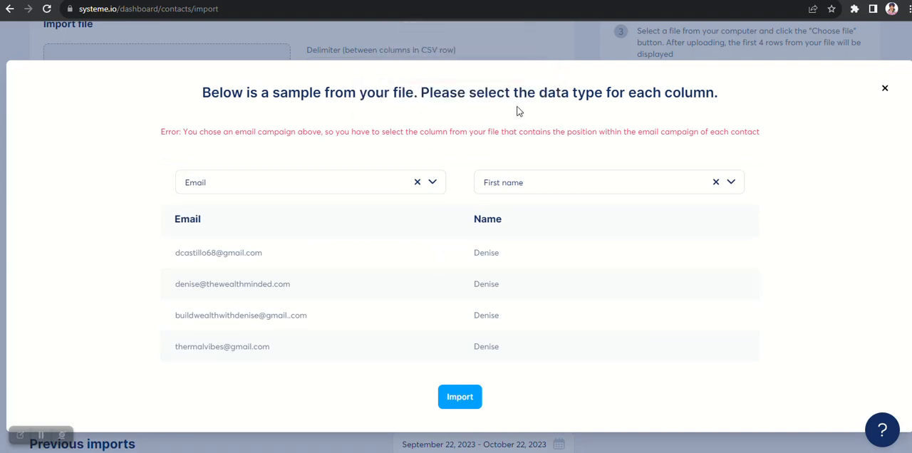
pyautogui.moveTo(43, 447)
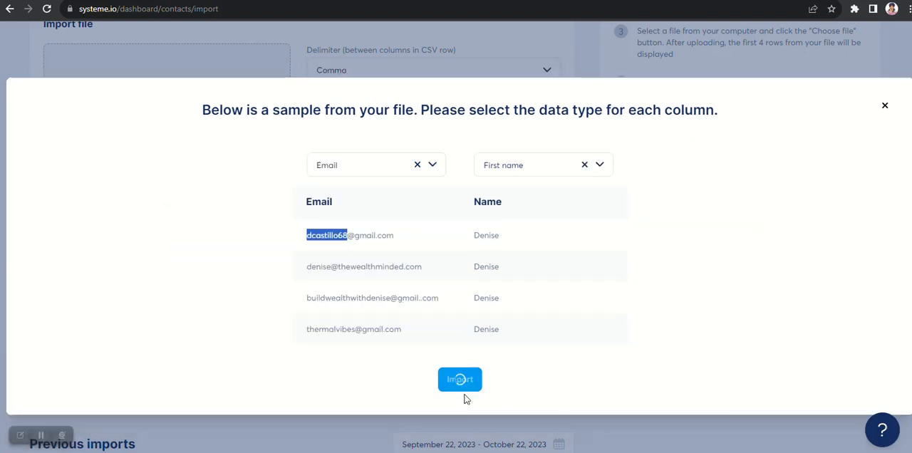
pyautogui.click(460, 379)
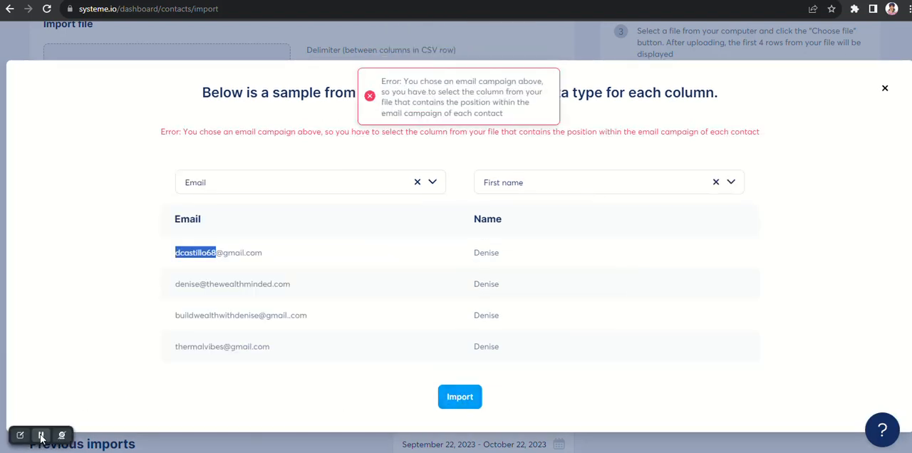
pyautogui.click(460, 397)
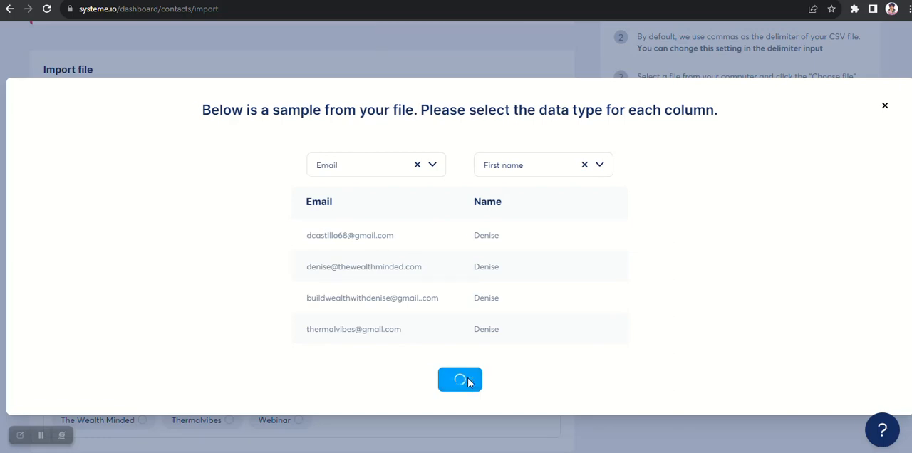
# Submit the import once more so contacts begin importing
pyautogui.click(460, 379)
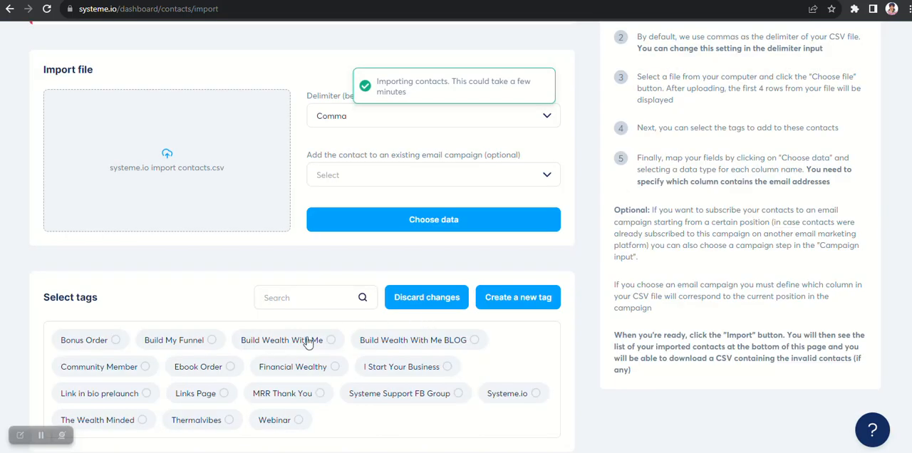
pyautogui.moveTo(286, 354)
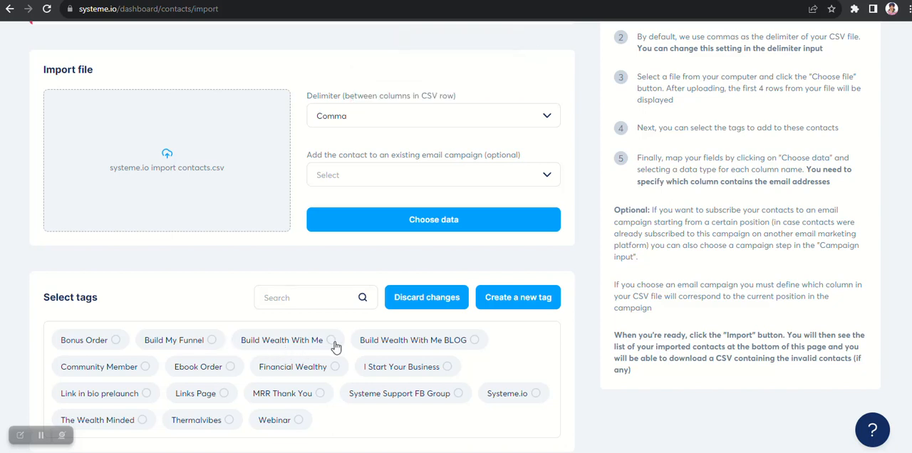
pyautogui.moveTo(310, 355)
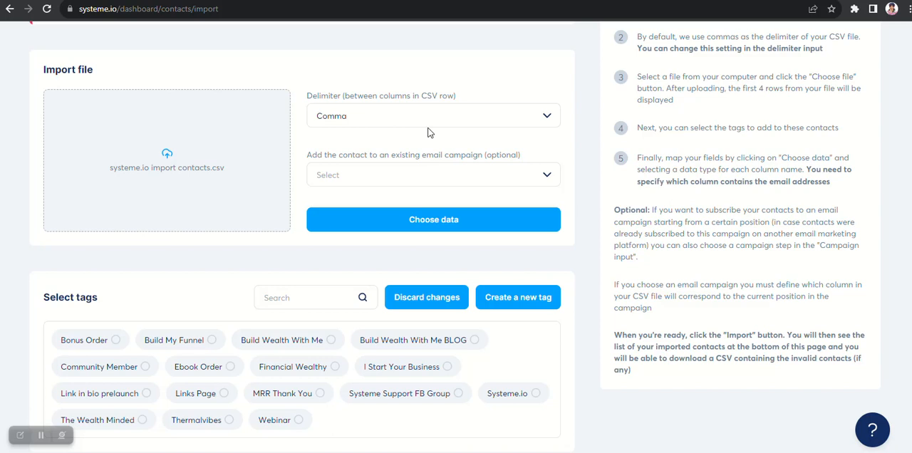
pyautogui.moveTo(402, 188)
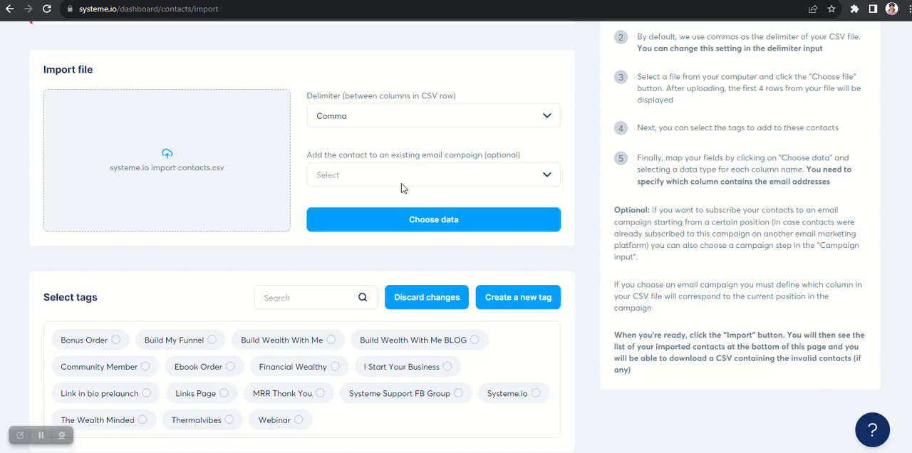
pyautogui.moveTo(403, 189)
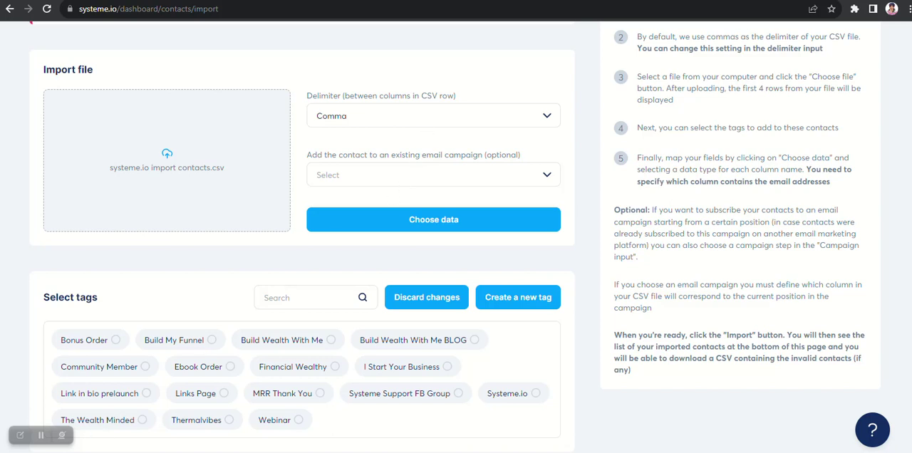
pyautogui.scroll(-3)
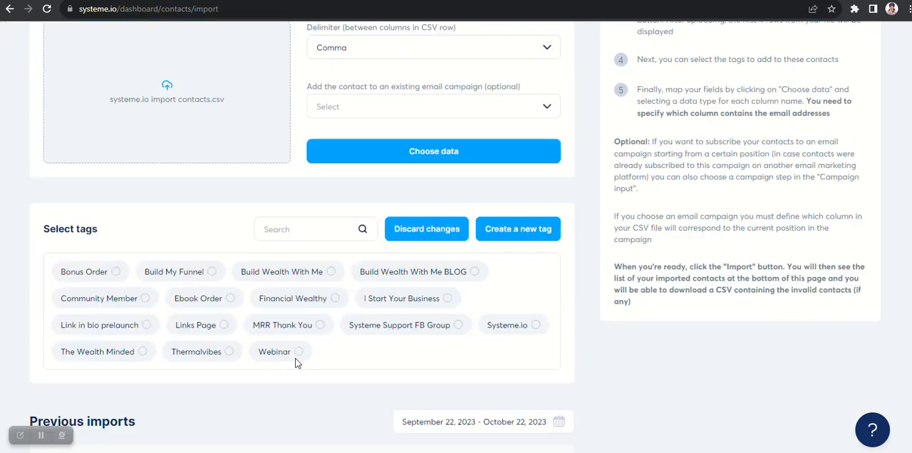
pyautogui.scroll(-3)
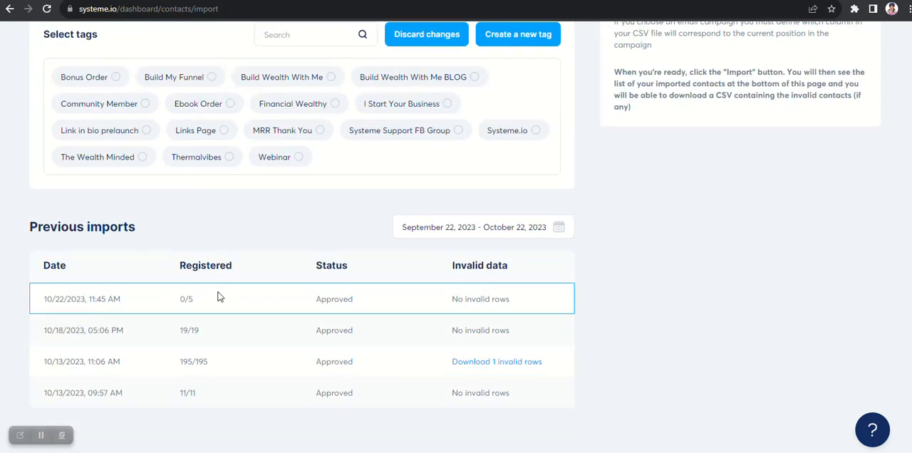
pyautogui.moveTo(344, 300)
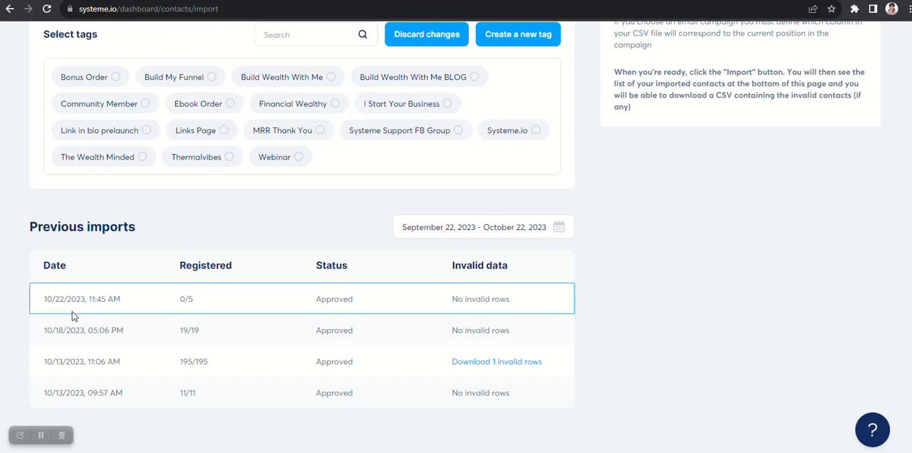
pyautogui.scroll(3)
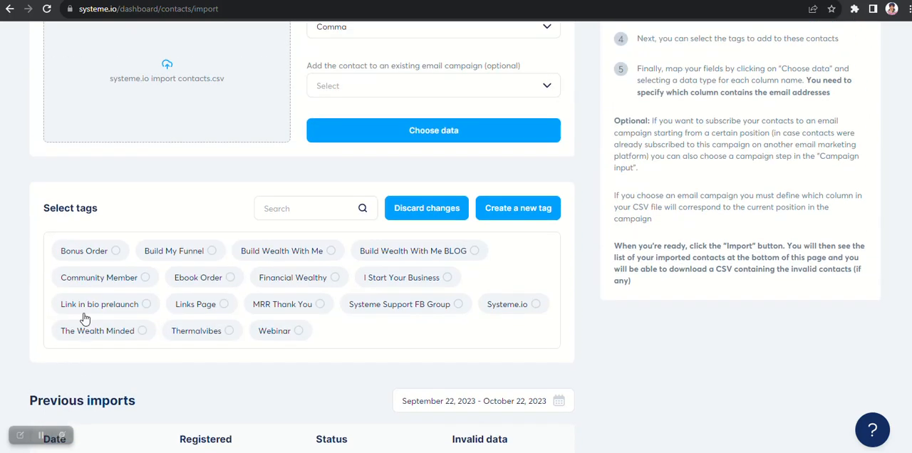
pyautogui.scroll(3)
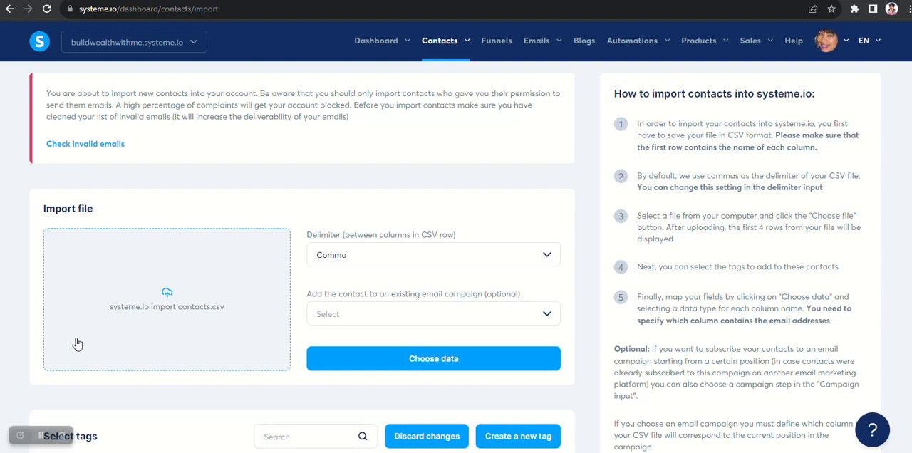
pyautogui.click(440, 40)
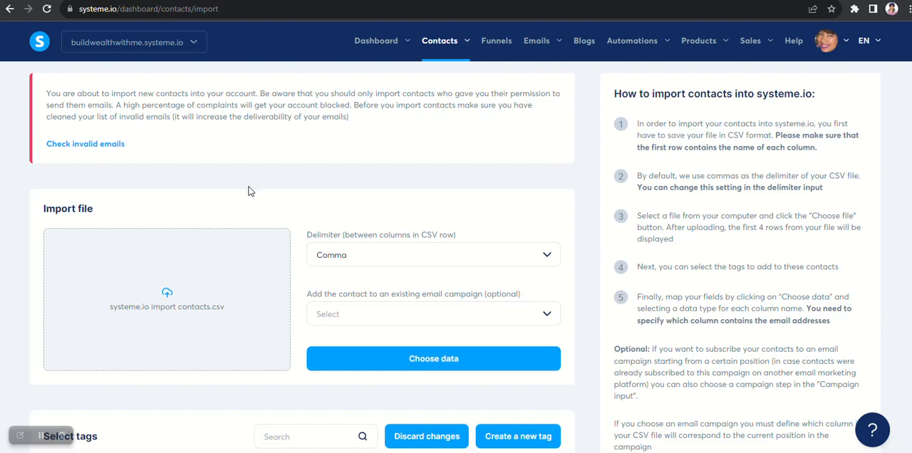
pyautogui.rightClick(250, 191)
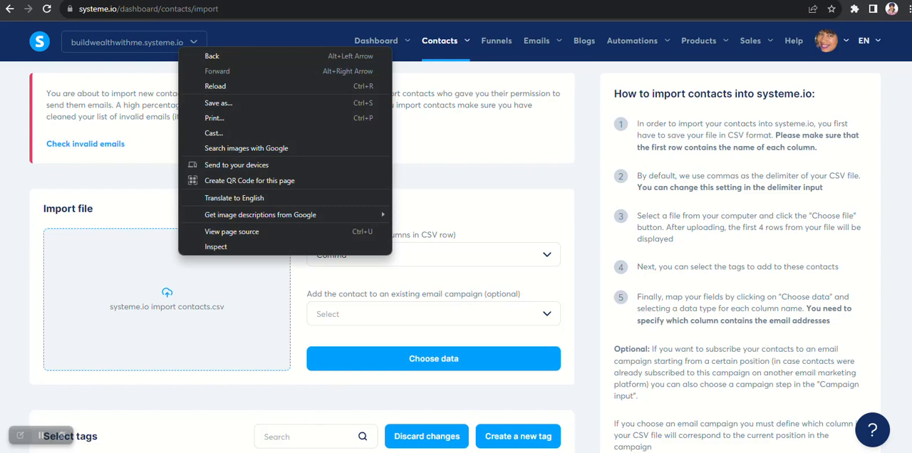
pyautogui.click(298, 424)
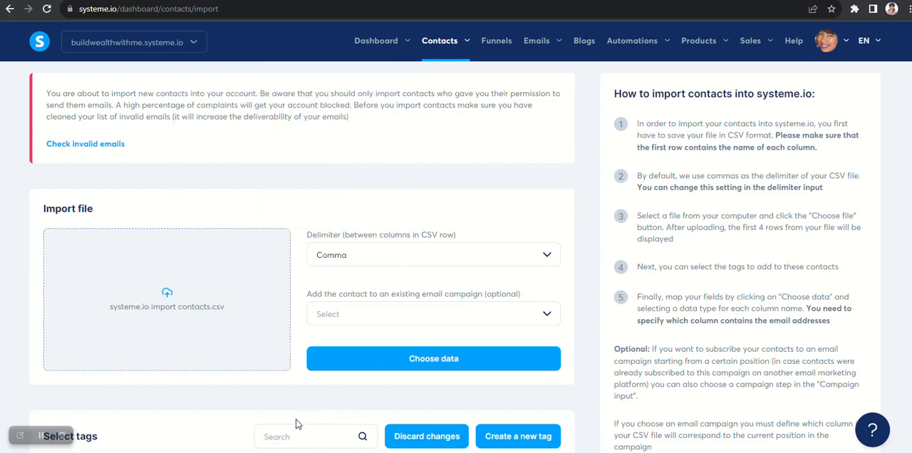